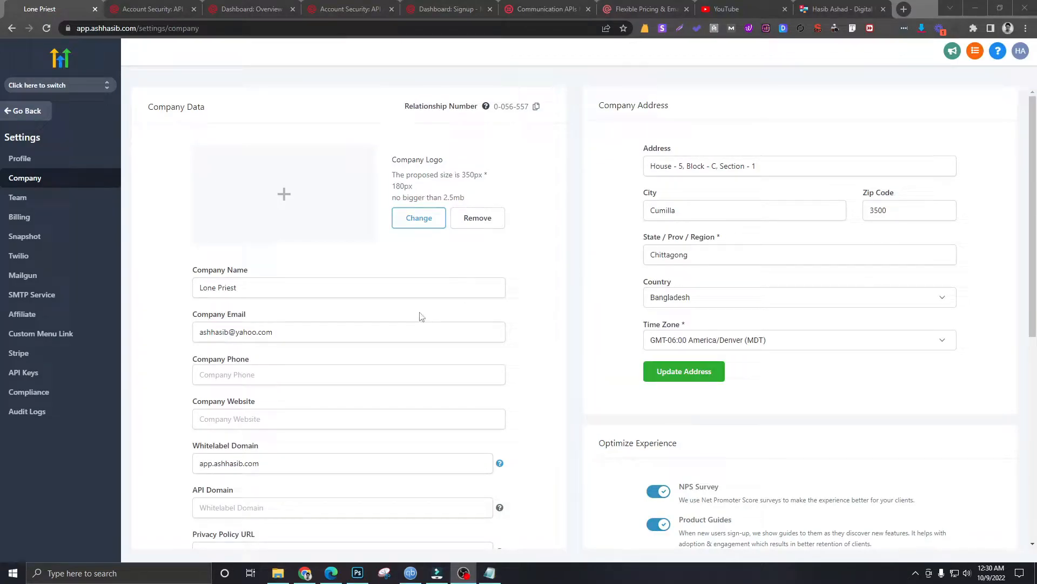
{"action": "mouse_move", "coordinate": [464, 313]}
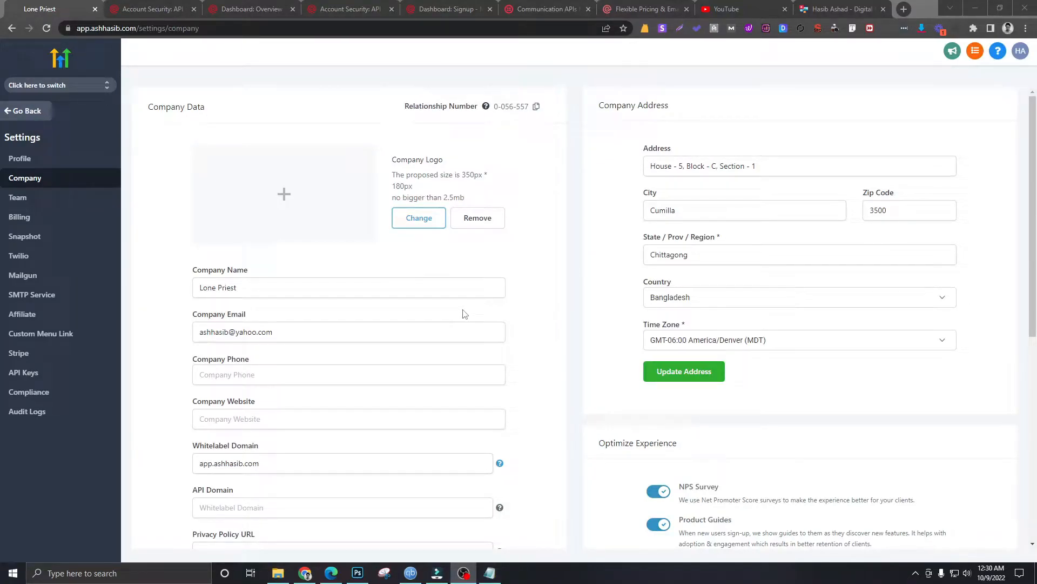
{"action": "mouse_move", "coordinate": [98, 56]}
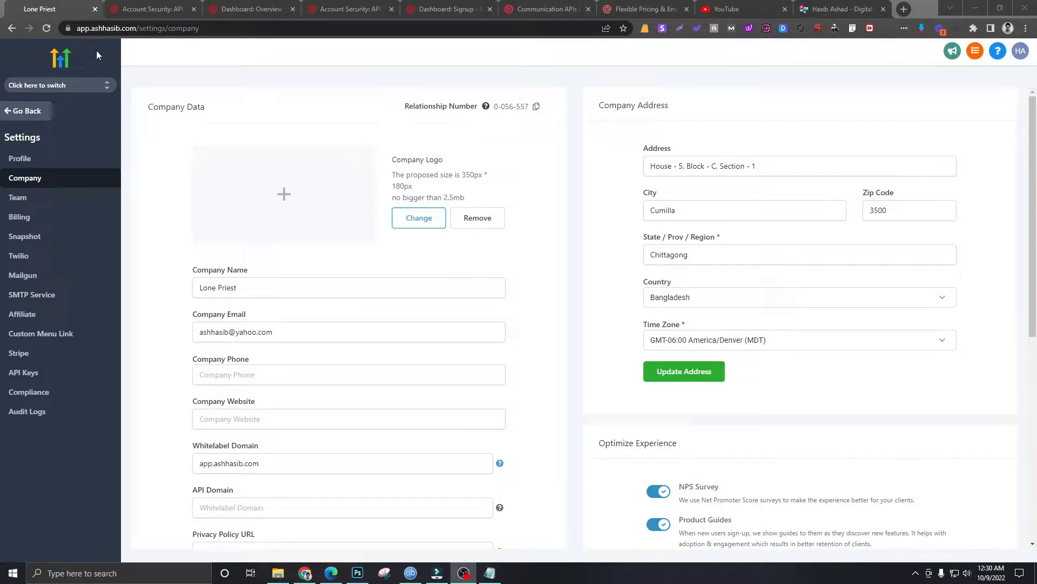
{"action": "mouse_move", "coordinate": [66, 60]}
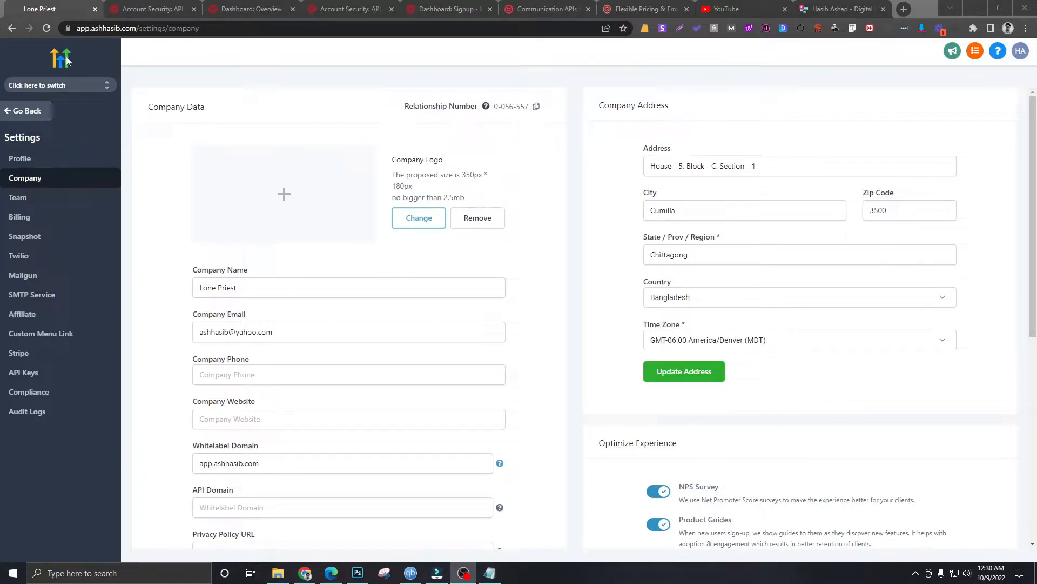
{"action": "mouse_move", "coordinate": [418, 218]}
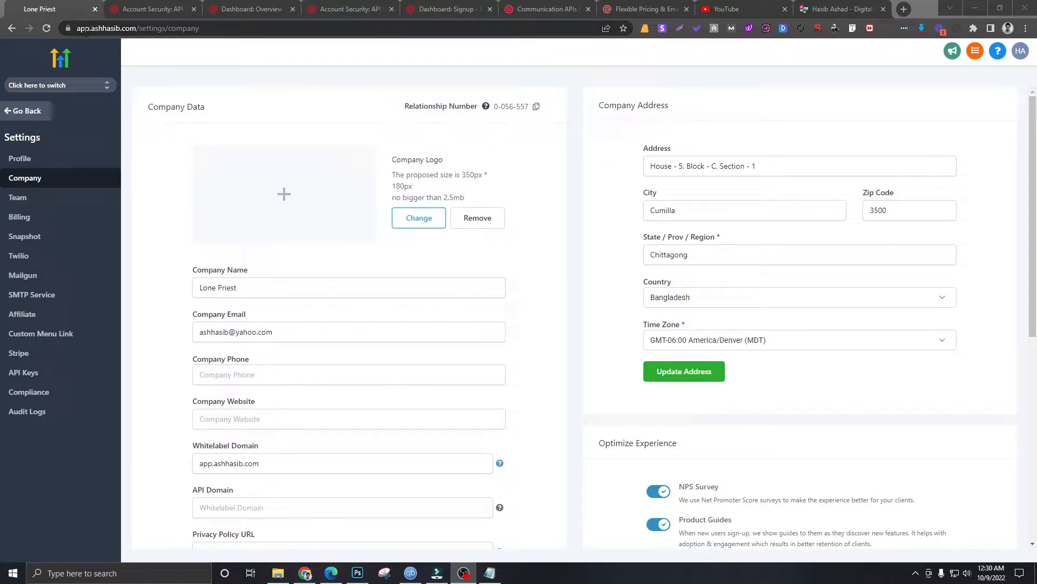
{"action": "mouse_move", "coordinate": [319, 170]}
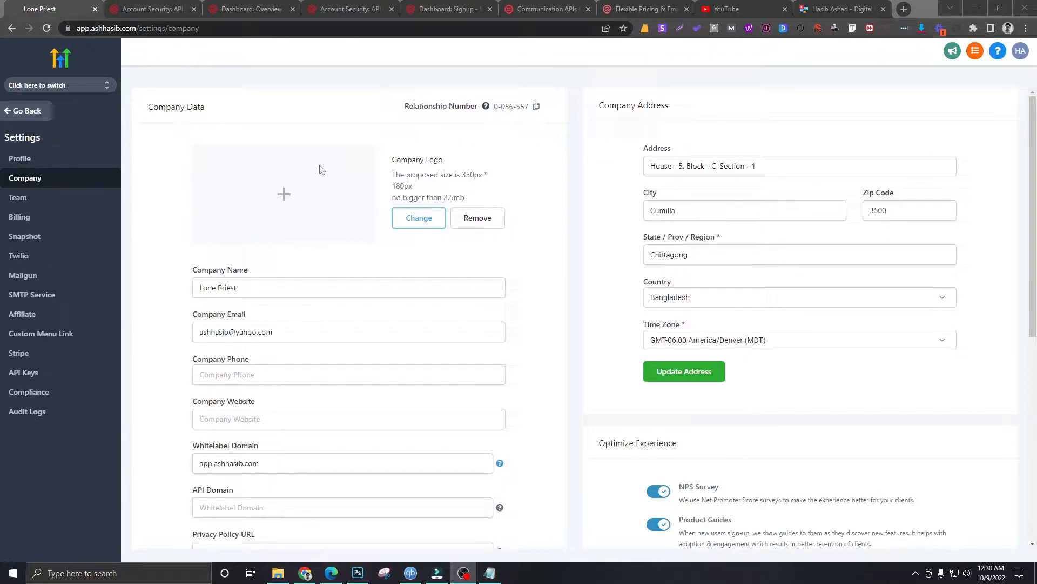
- Upload the ASH HASIB webp image from Downloads as the company logo
{"action": "left_click", "coordinate": [419, 218]}
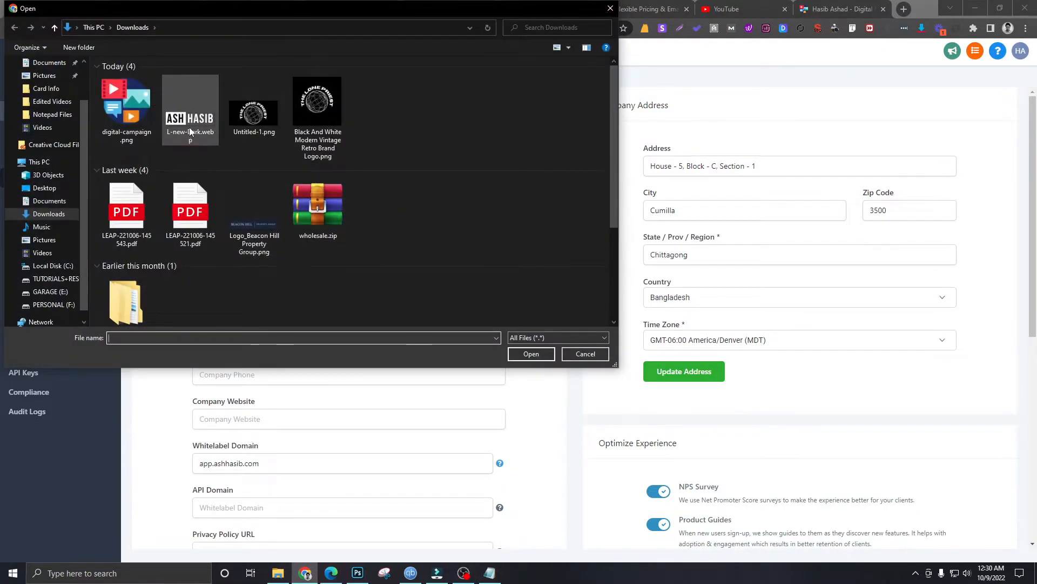
{"action": "left_click", "coordinate": [584, 354]}
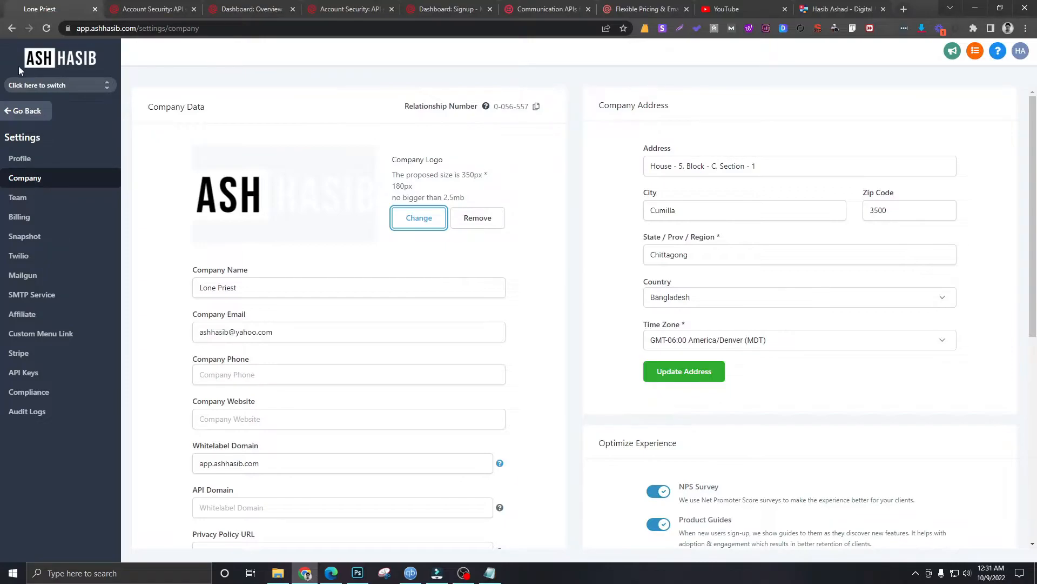
{"action": "mouse_move", "coordinate": [83, 177]}
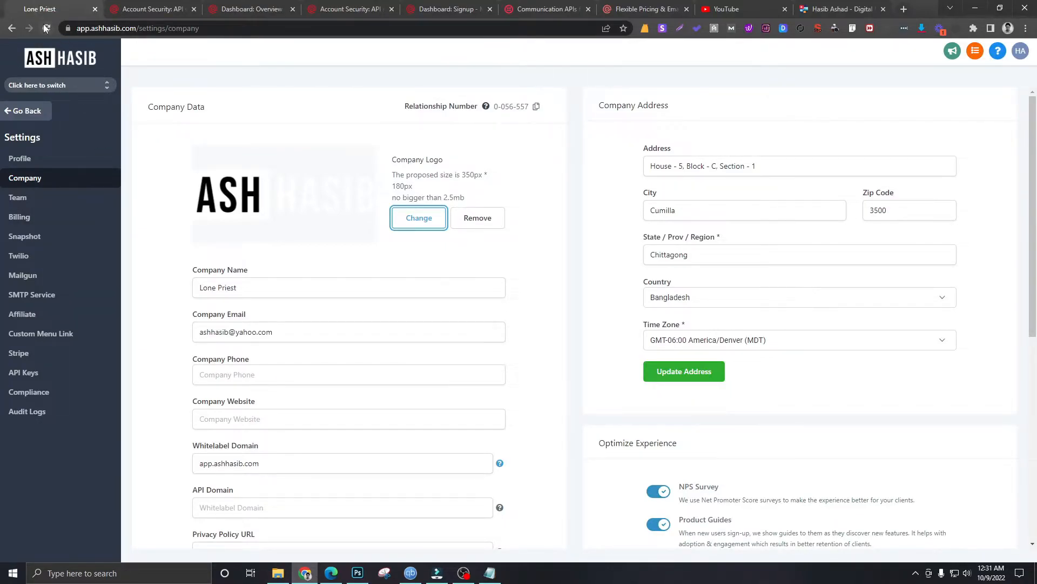
{"action": "mouse_move", "coordinate": [152, 9]}
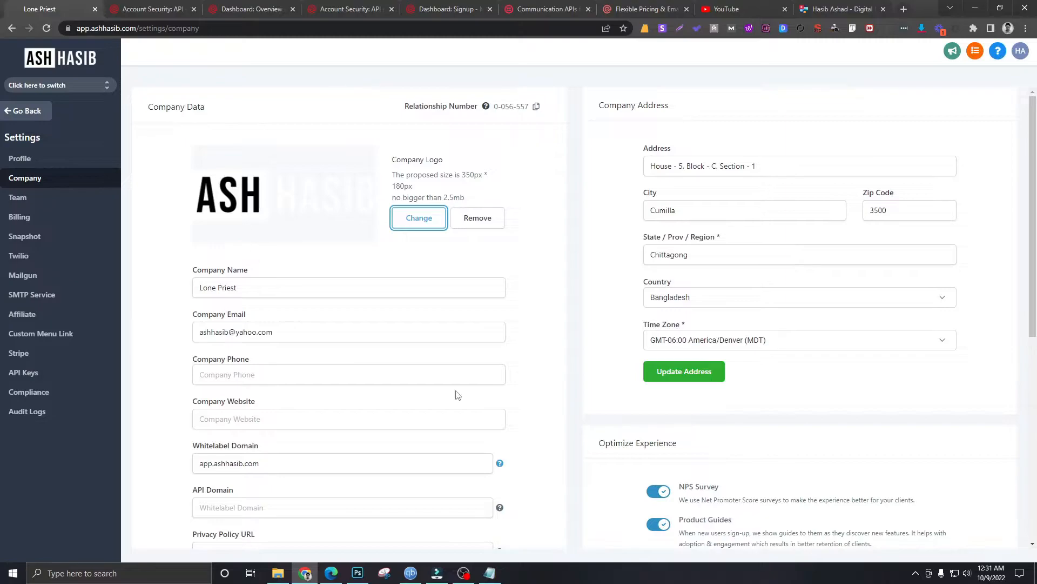
- Scroll the company settings down to the Custom Javascript and Custom CSS fields
{"action": "scroll", "scroll_direction": "down", "scroll_amount": 3}
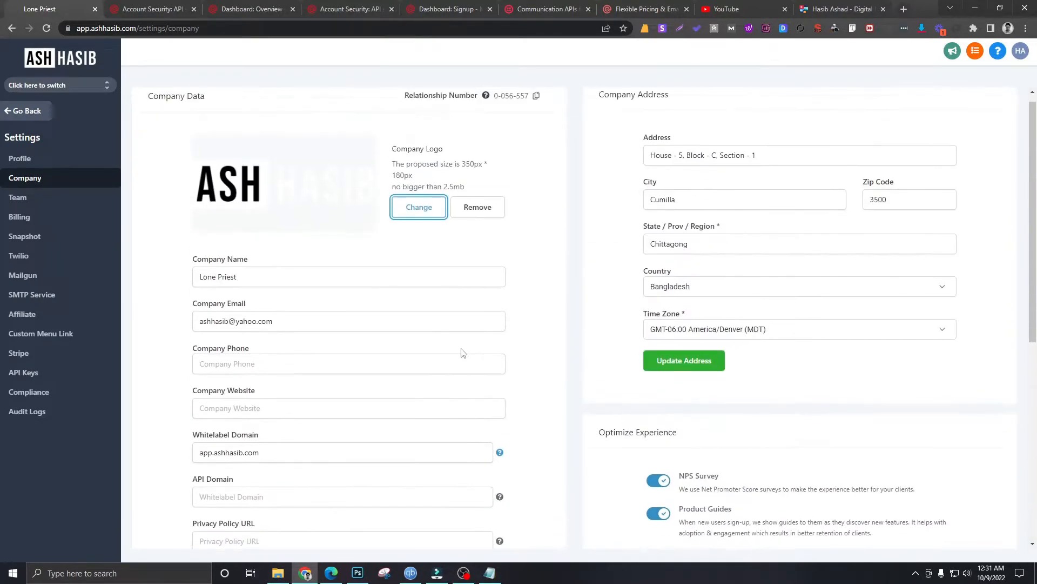
{"action": "scroll", "scroll_direction": "down", "scroll_amount": 3}
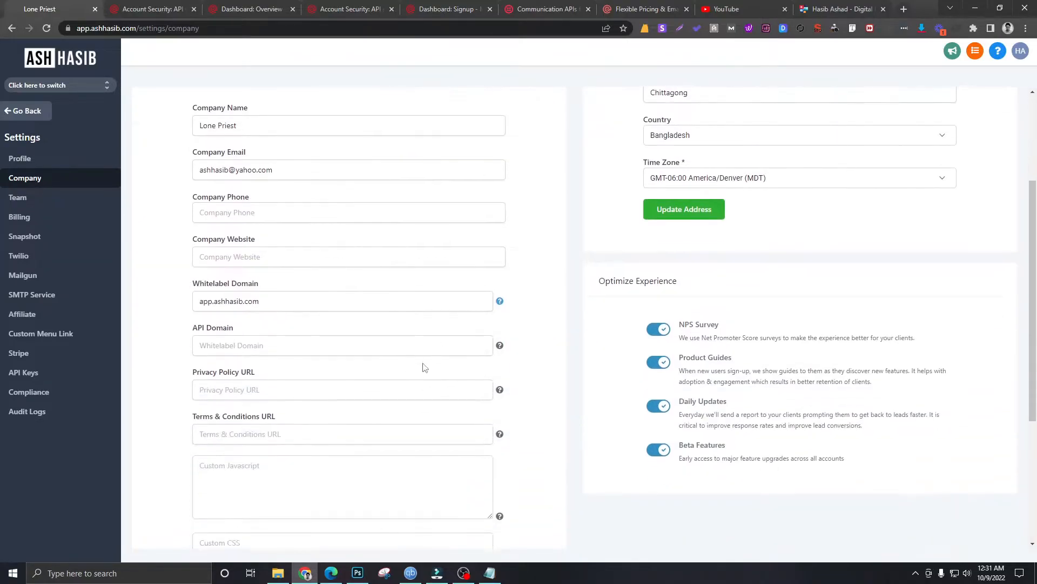
{"action": "scroll", "scroll_direction": "up", "scroll_amount": 3}
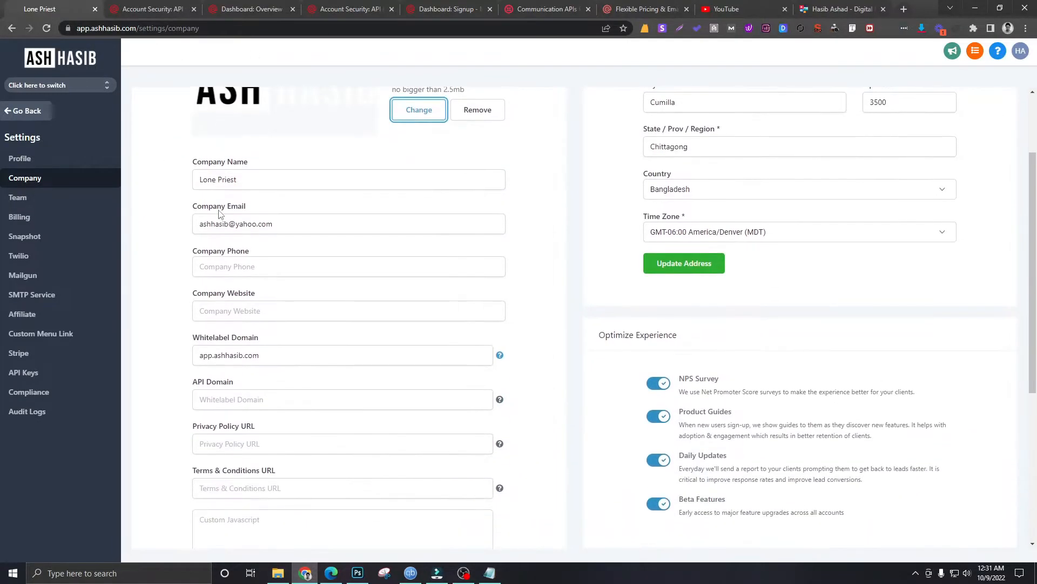
{"action": "scroll", "scroll_direction": "down", "scroll_amount": 3}
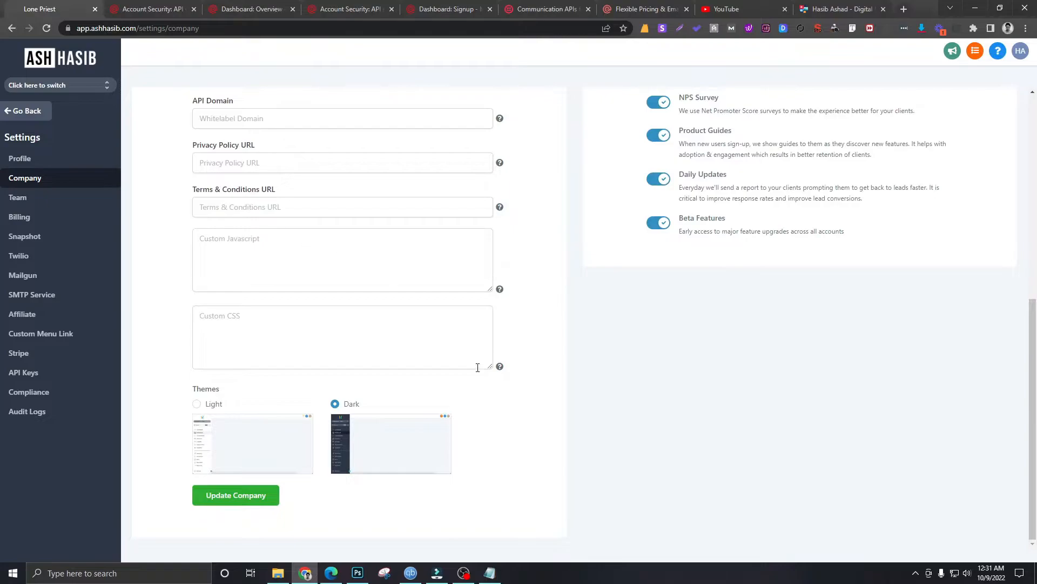
- Set the favicon script's icon URL to the ashhasib.com cropped-digital-campaign PNG
{"action": "left_click", "coordinate": [490, 573]}
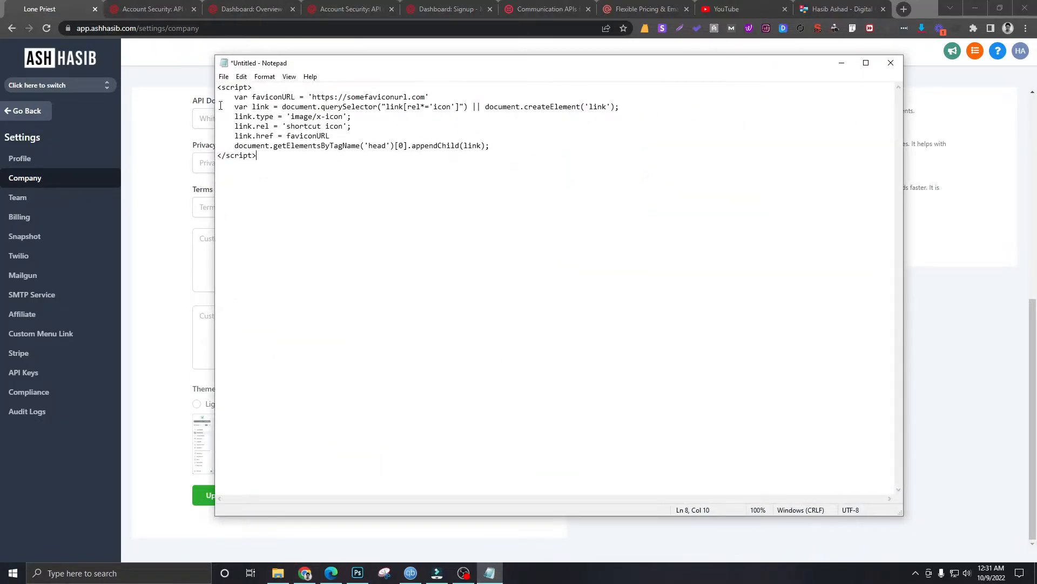
{"action": "mouse_move", "coordinate": [317, 97]}
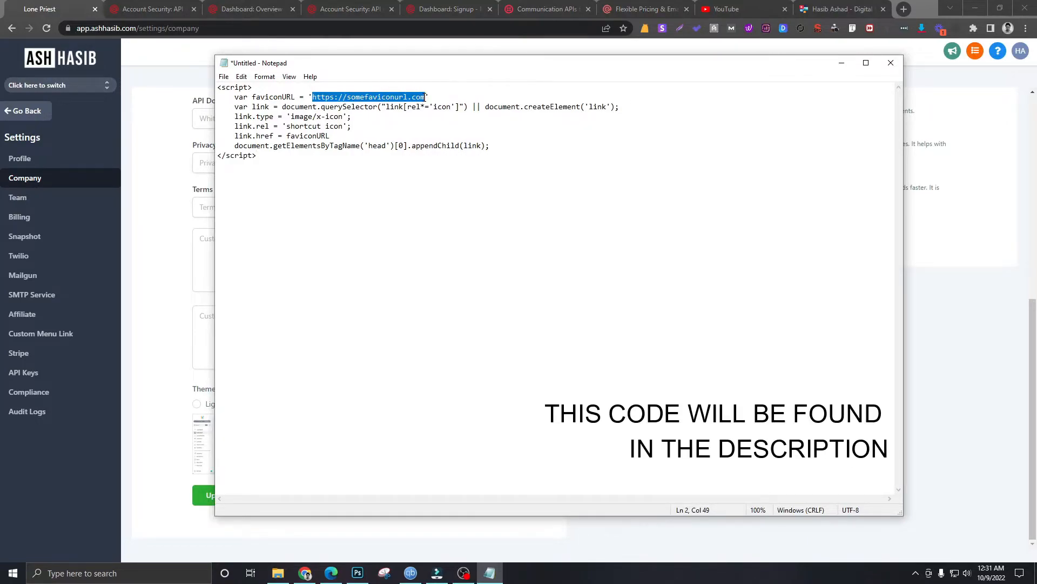
{"action": "mouse_move", "coordinate": [789, 195]}
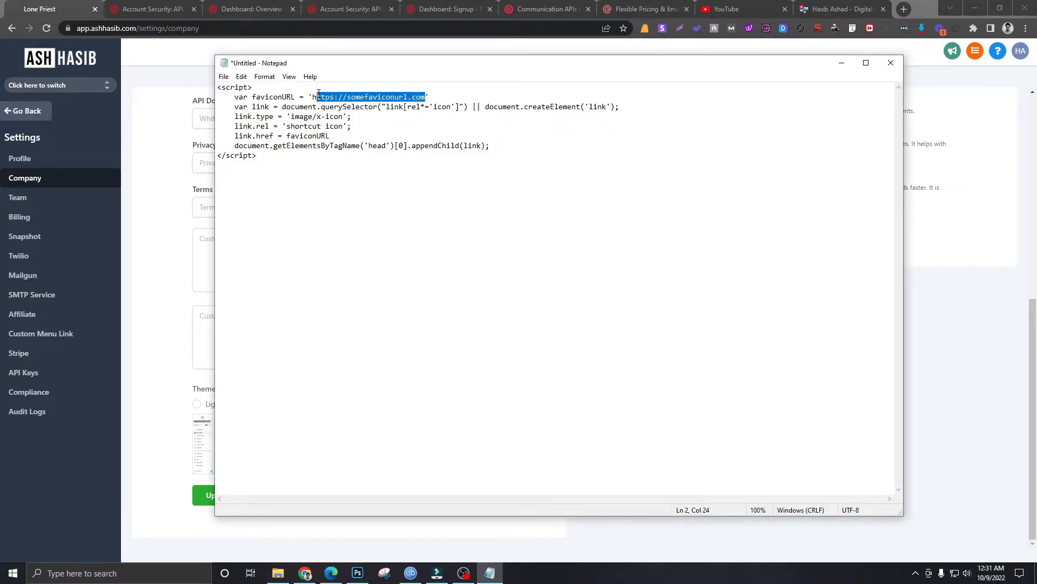
{"action": "type", "text": "https://ashhasib.com/wp-content/uploads/2022/10/cropped-digital-campaign.png"}
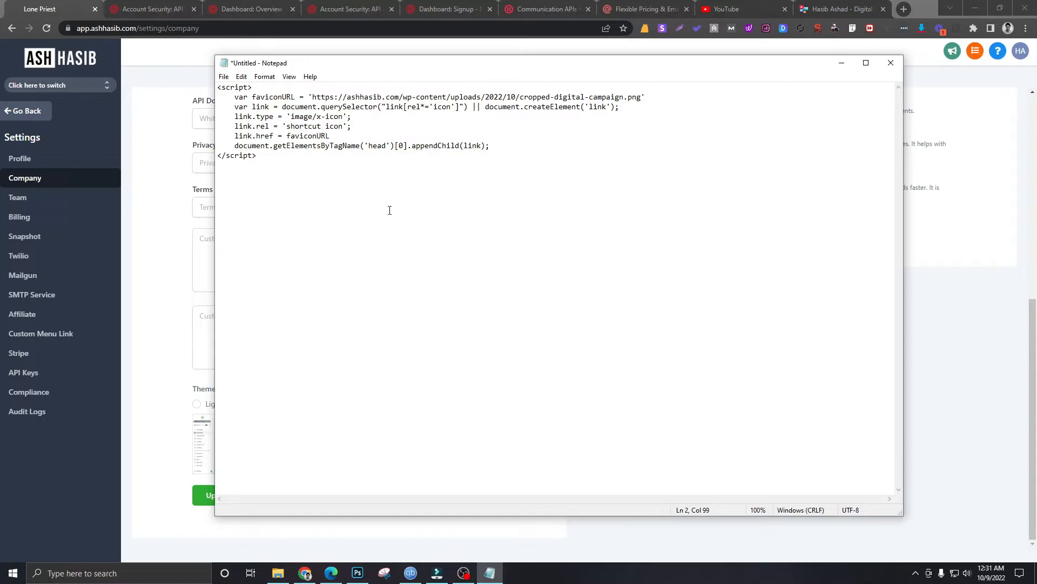
{"action": "mouse_move", "coordinate": [265, 139]}
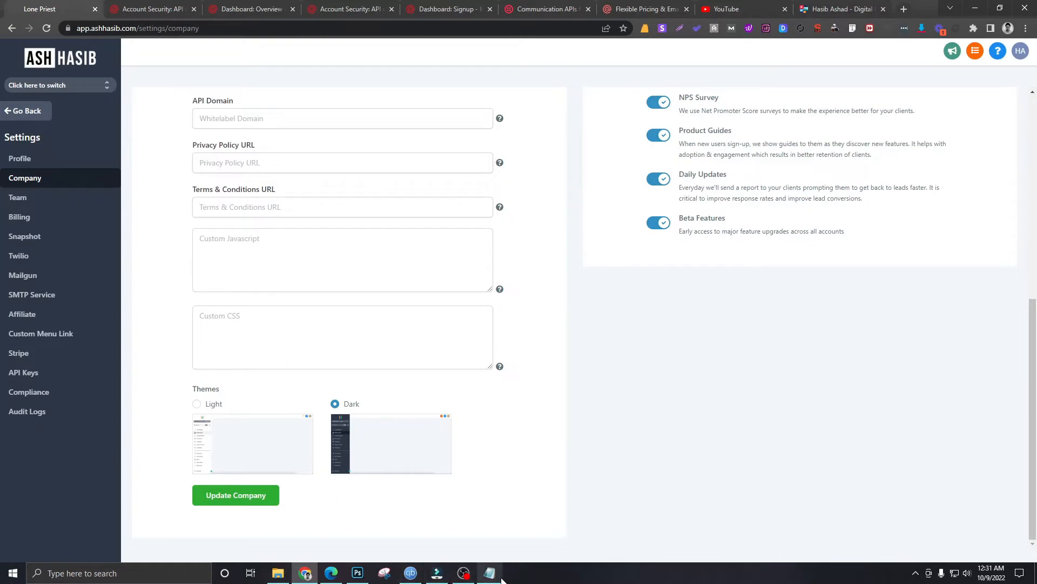
- Enter the favicon link script with the ashhasib.com icon URL into Custom Javascript
{"action": "left_click", "coordinate": [489, 573]}
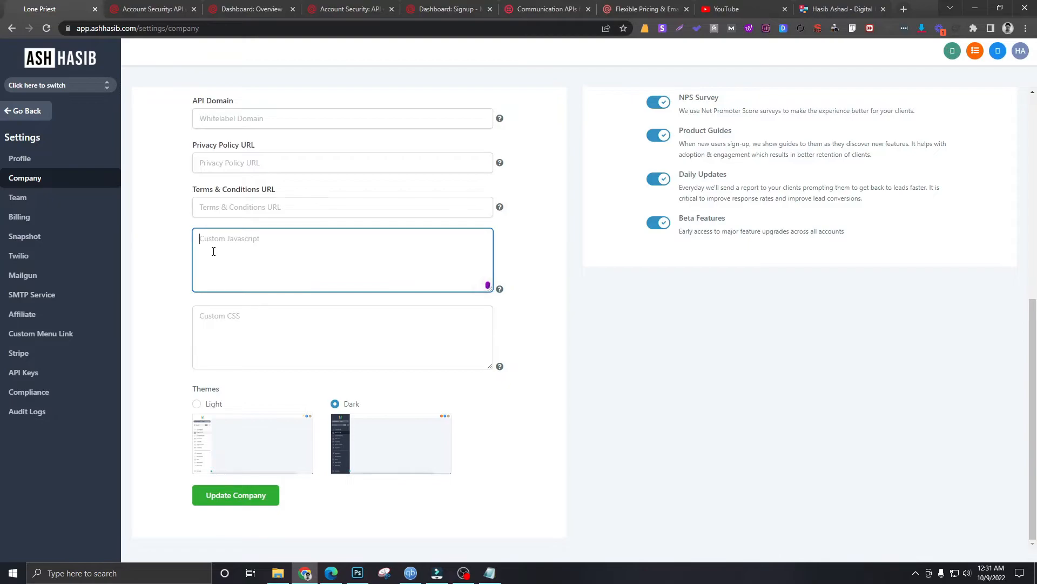
{"action": "type", "text": "document.createElement('link');"}
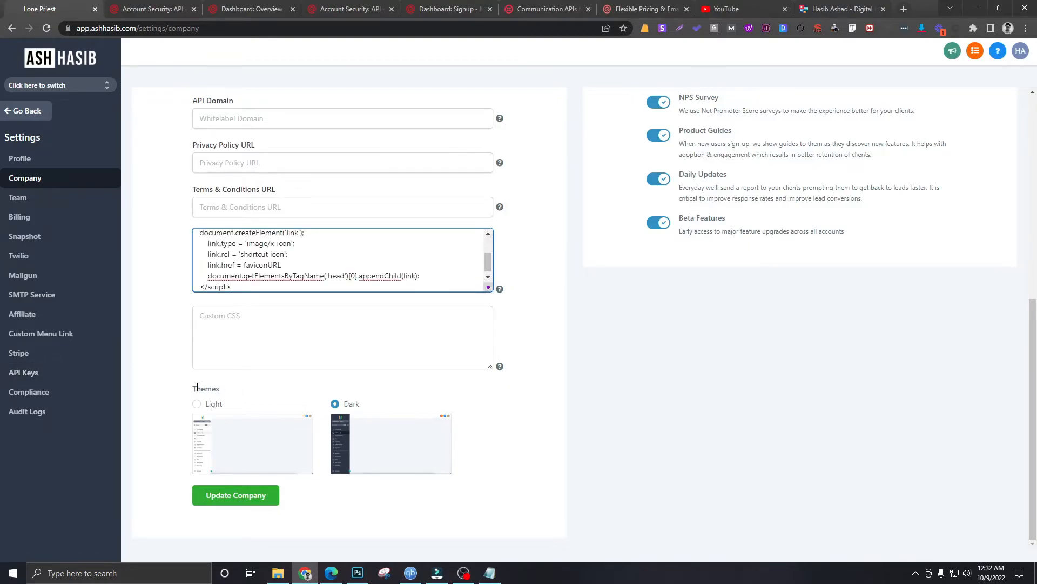
{"action": "scroll", "scroll_direction": "up", "scroll_amount": 3}
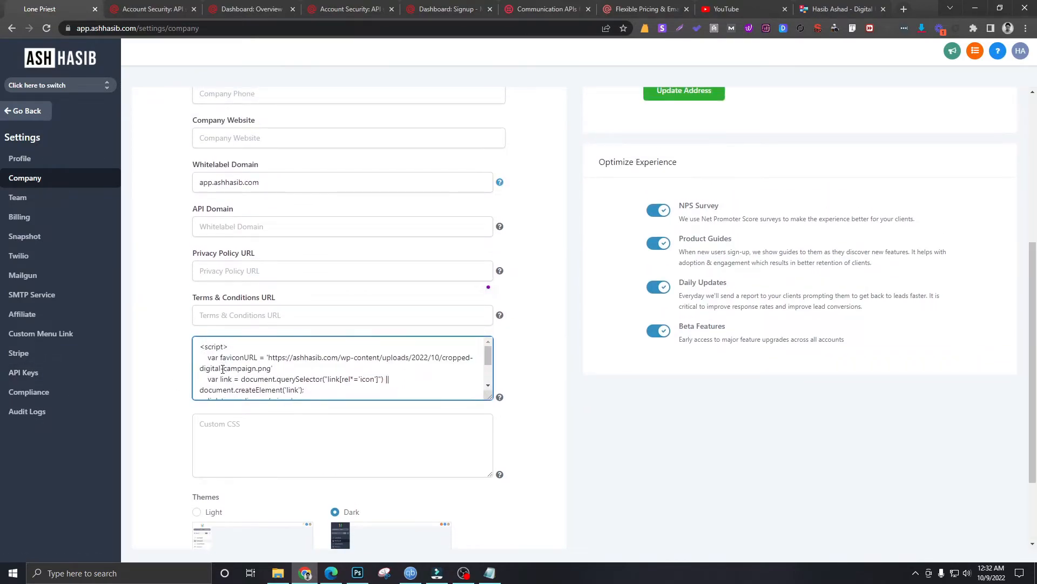
{"action": "scroll", "scroll_direction": "up", "scroll_amount": 3}
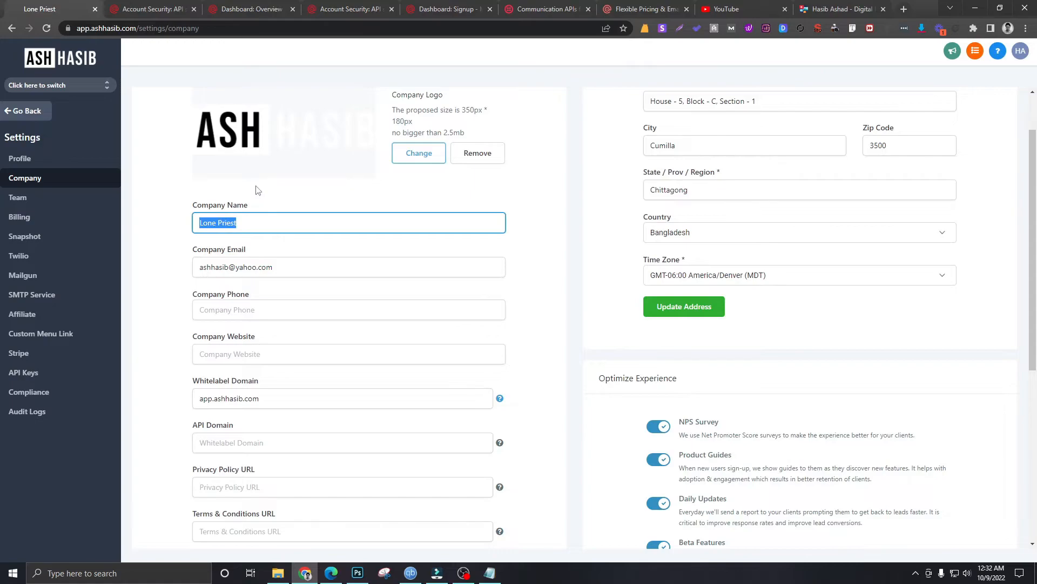
- Rename the company to 'CRM - AshHasib', then update and confirm past the script warning
{"action": "type", "text": "CRM"}
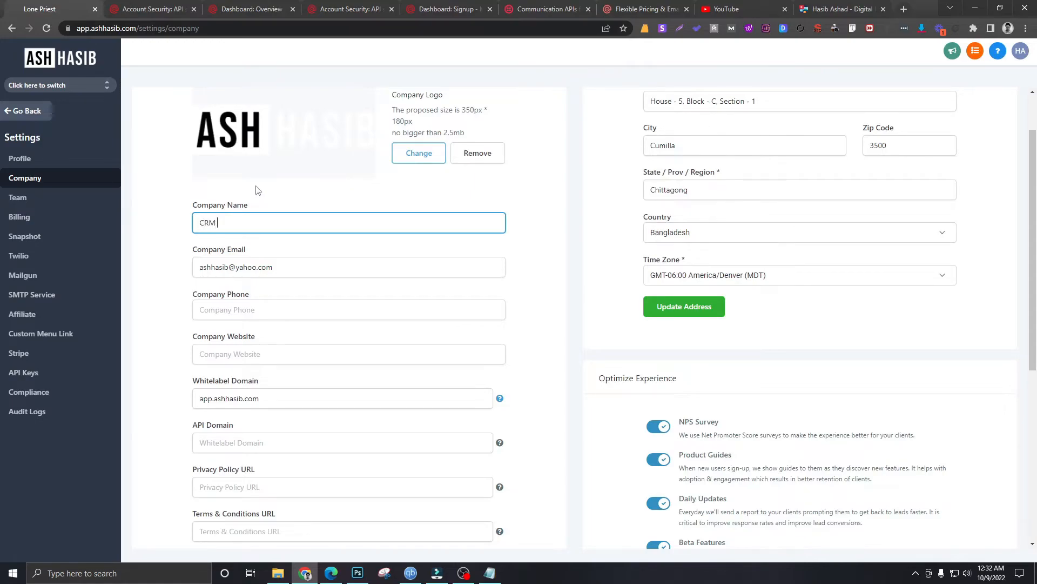
{"action": "type", "text": "- AshHasib"}
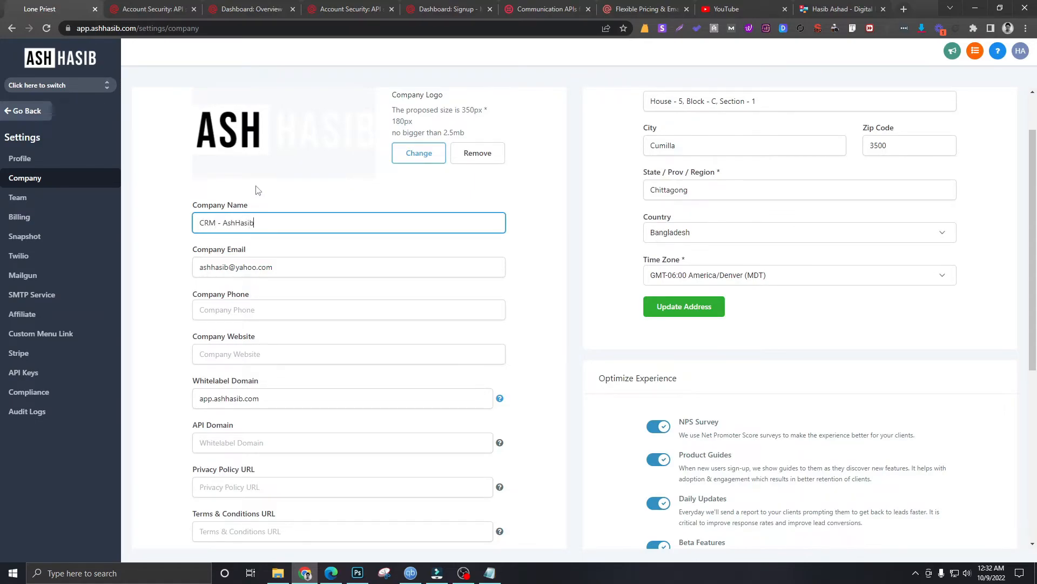
{"action": "scroll", "scroll_direction": "down", "scroll_amount": 3}
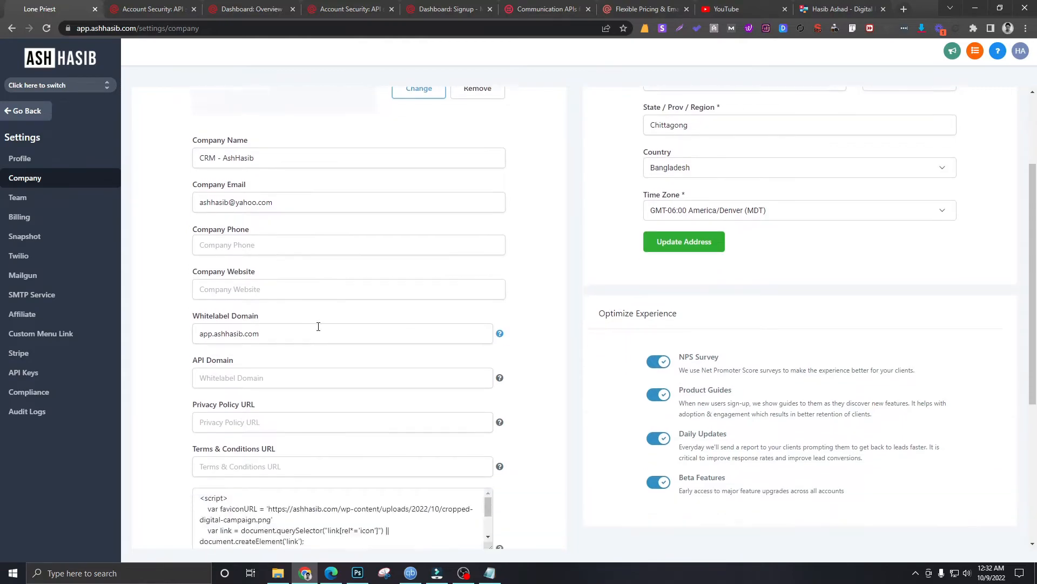
{"action": "left_click", "coordinate": [244, 495]}
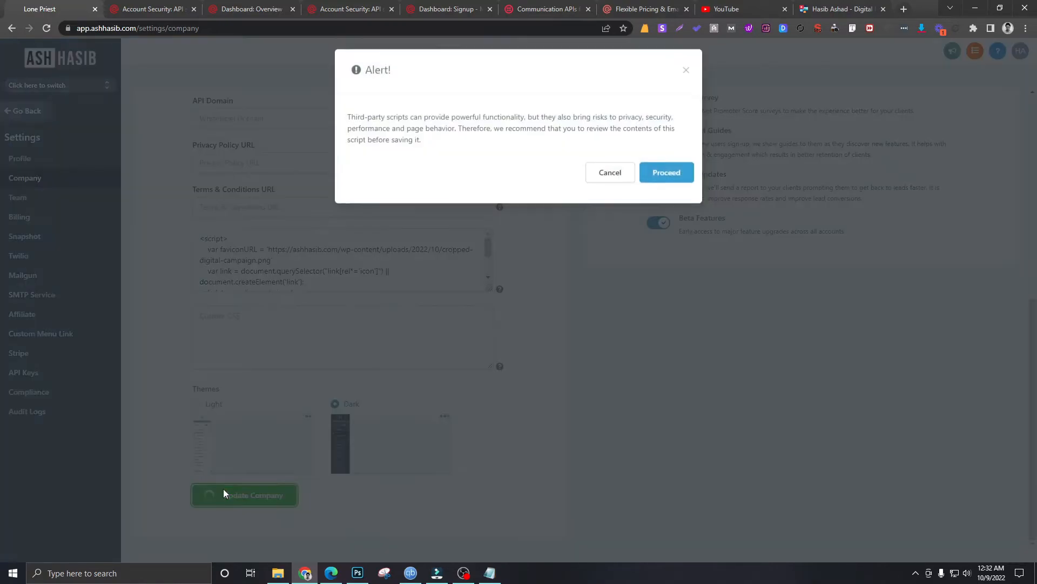
{"action": "left_click", "coordinate": [665, 172]}
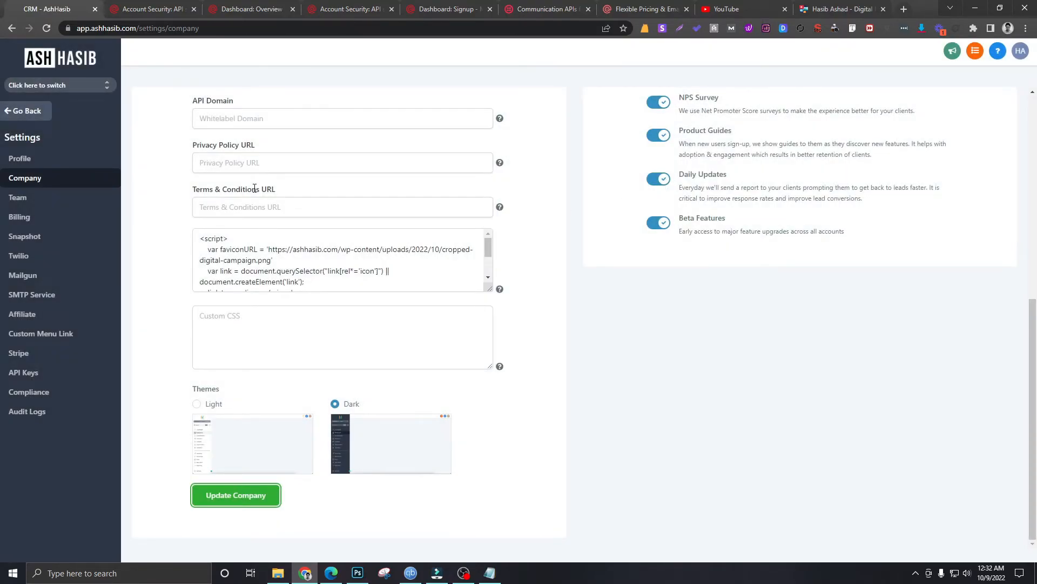
- Scroll back up to the top of the Company settings page
{"action": "scroll", "scroll_direction": "up", "scroll_amount": 3}
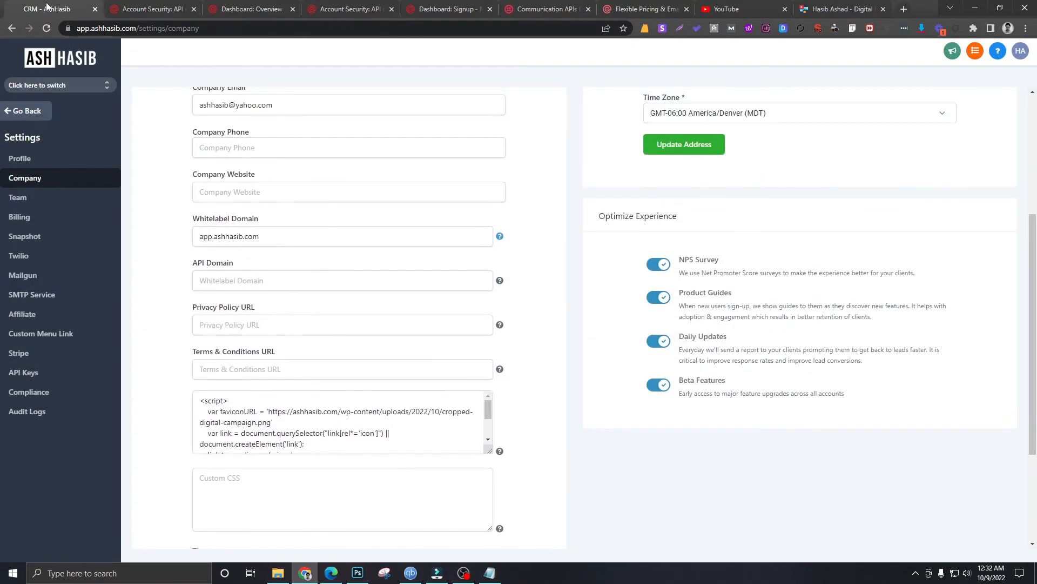
{"action": "scroll", "scroll_direction": "up", "scroll_amount": 3}
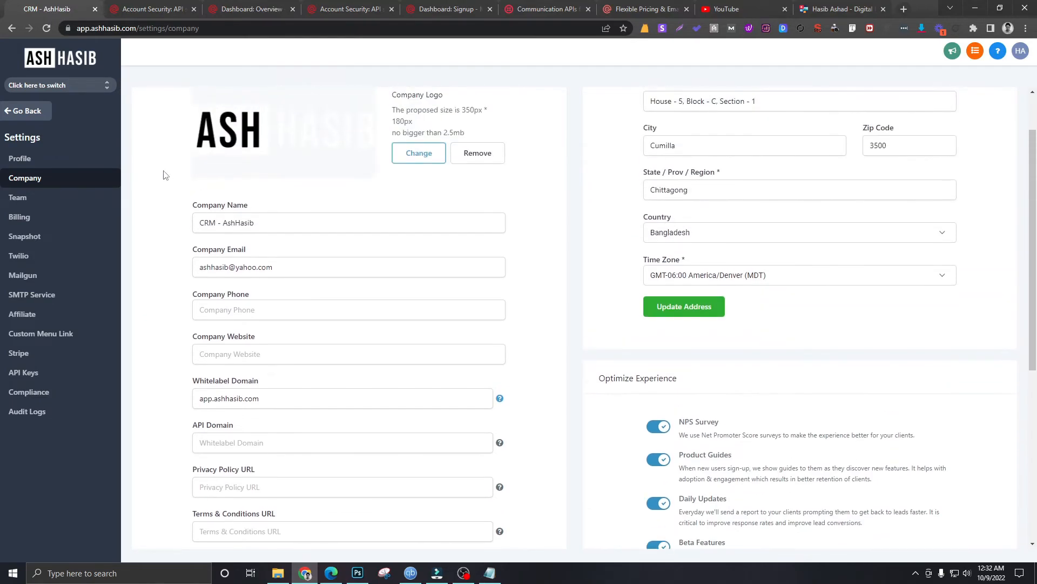
{"action": "scroll", "scroll_direction": "up", "scroll_amount": 3}
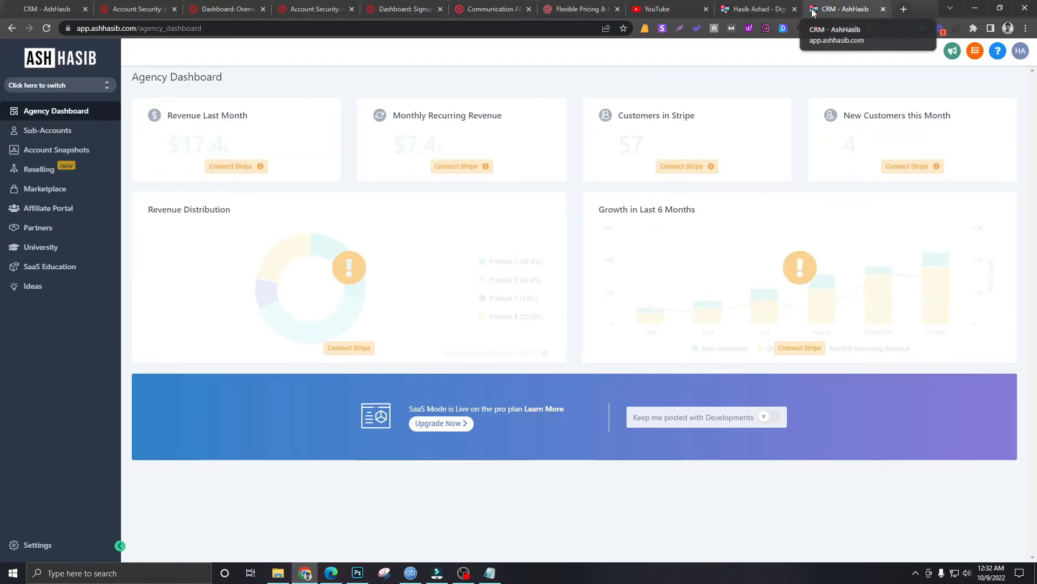
{"action": "mouse_move", "coordinate": [350, 277]}
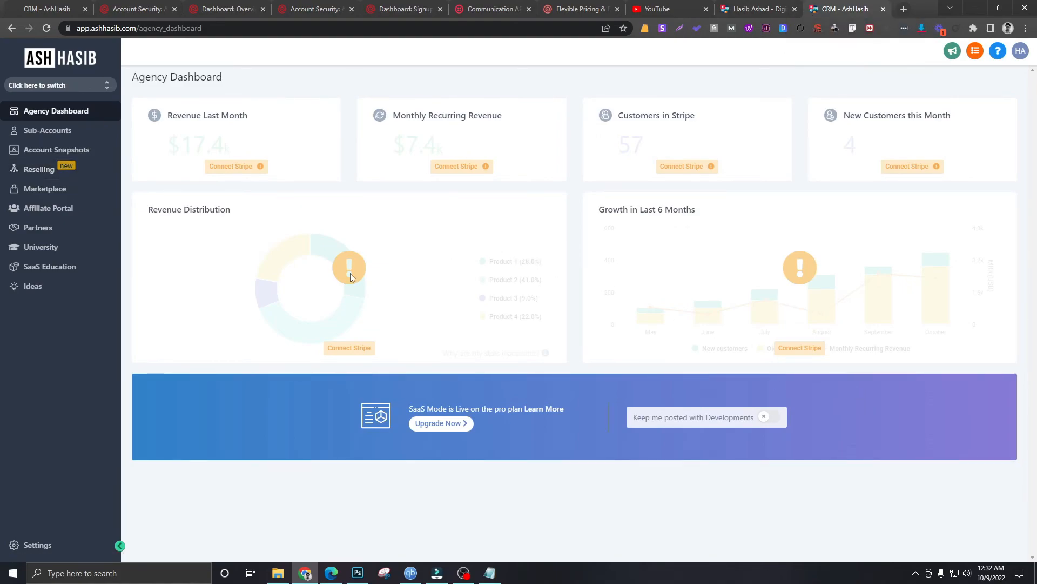
{"action": "mouse_move", "coordinate": [344, 314]}
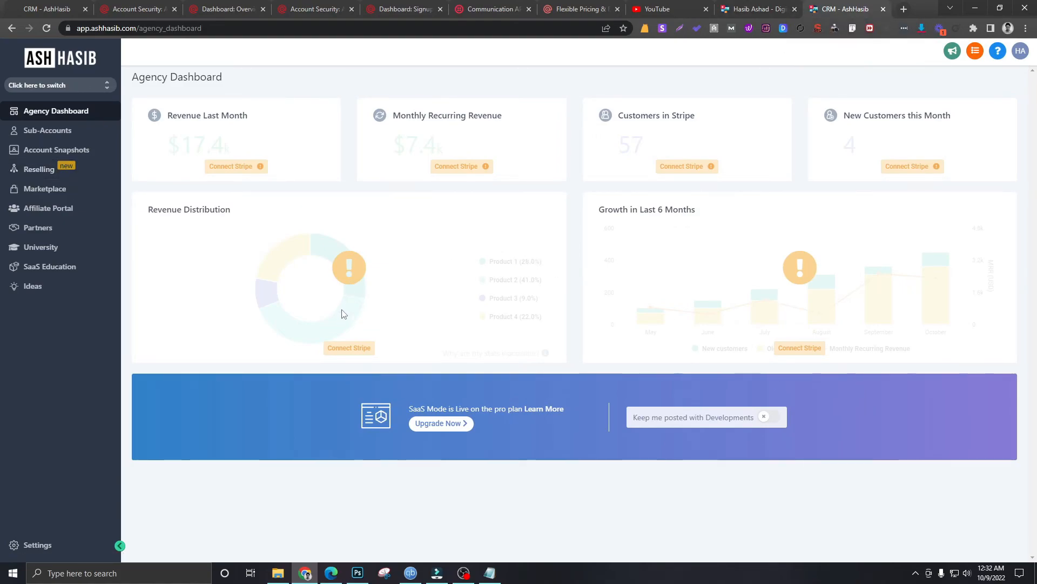
{"action": "mouse_move", "coordinate": [422, 259]}
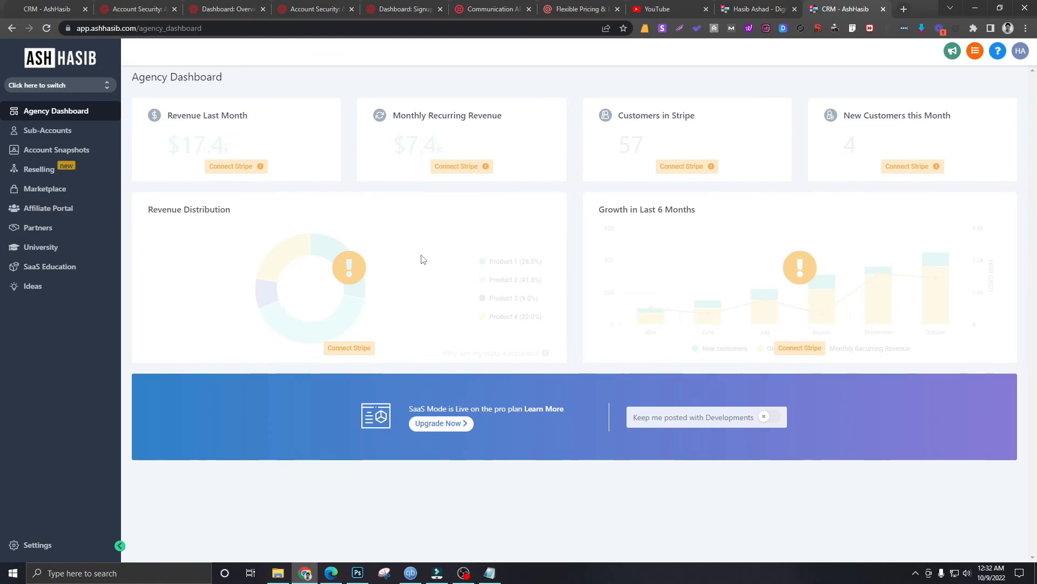
{"action": "mouse_move", "coordinate": [100, 86]}
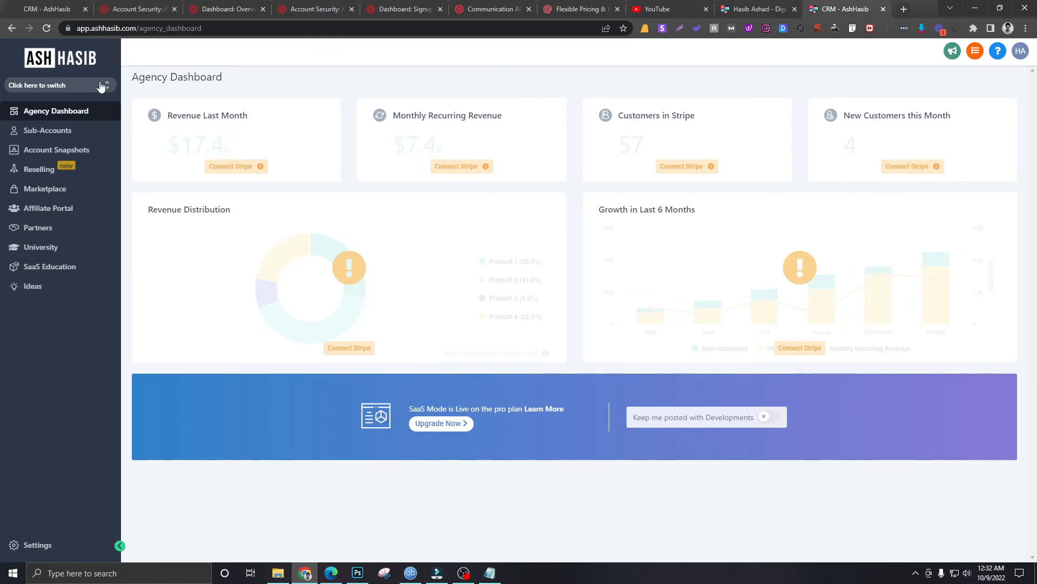
{"action": "mouse_move", "coordinate": [99, 90]}
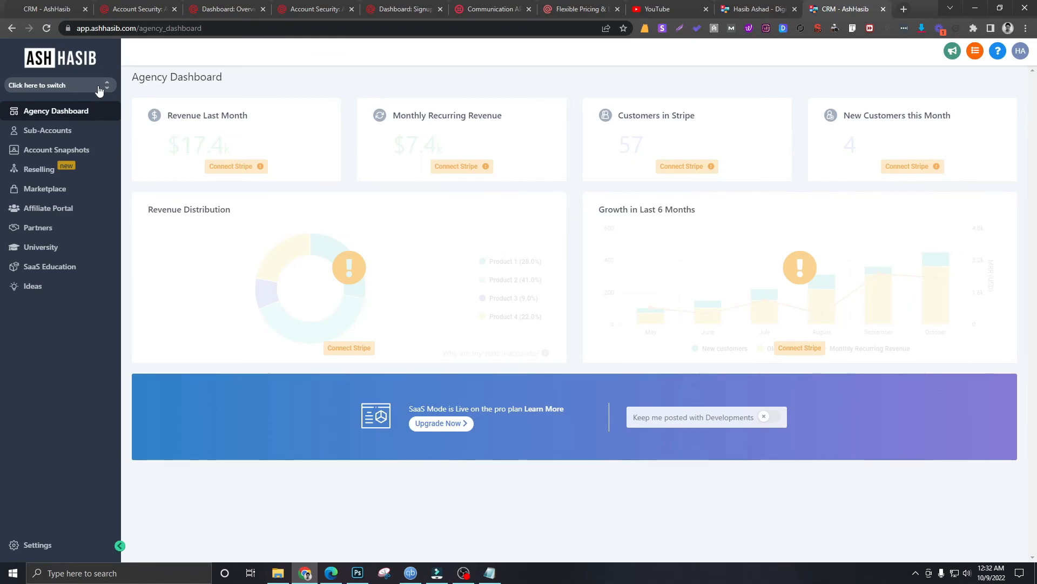